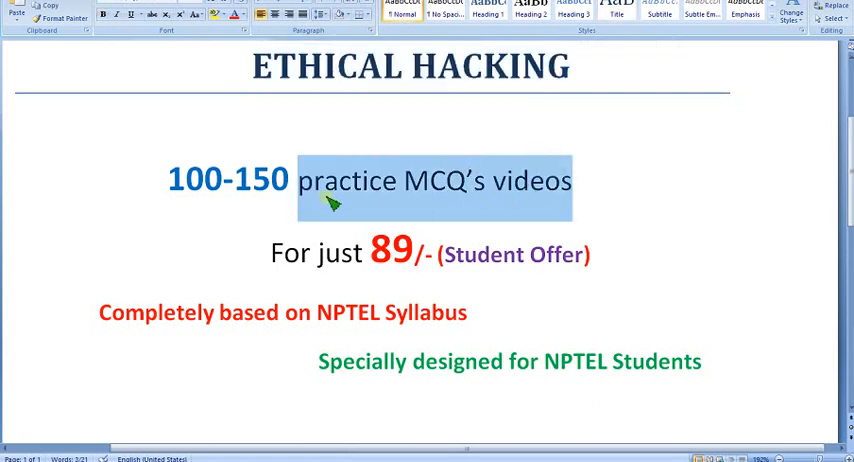
pyautogui.moveTo(172, 184)
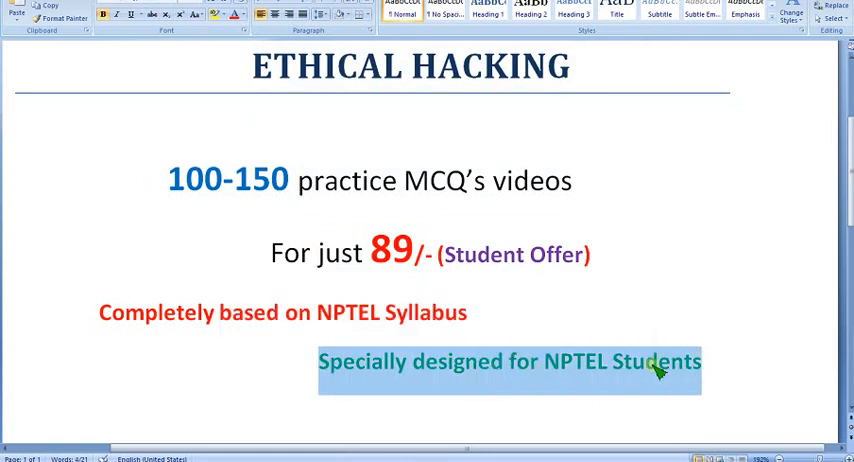
pyautogui.moveTo(656, 276)
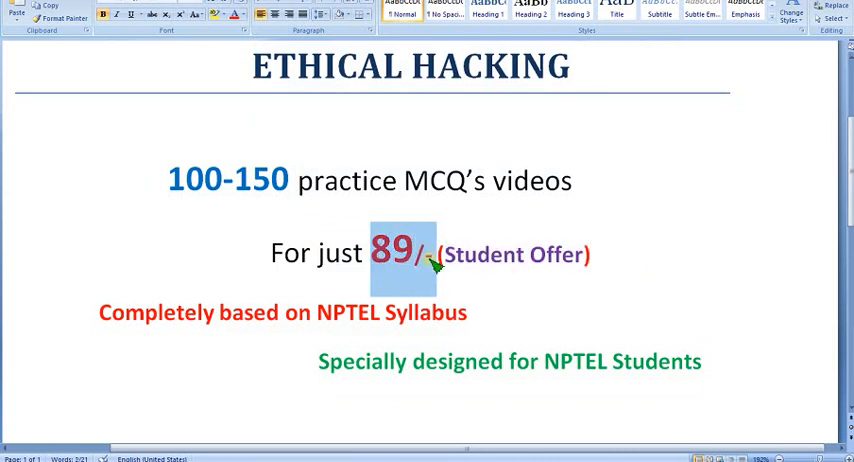
pyautogui.moveTo(616, 268)
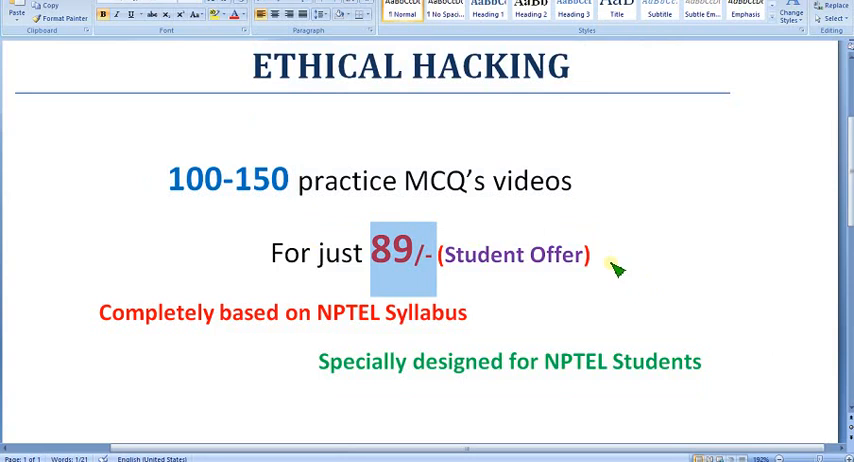
# - Review the channel membership tiers for livestreams and members-only videos, then dismiss them
pyautogui.click(612, 254)
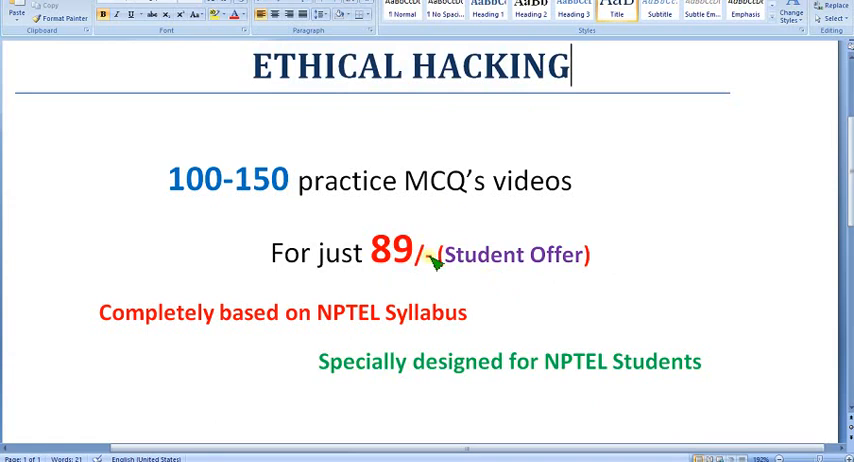
pyautogui.doubleClick(392, 248)
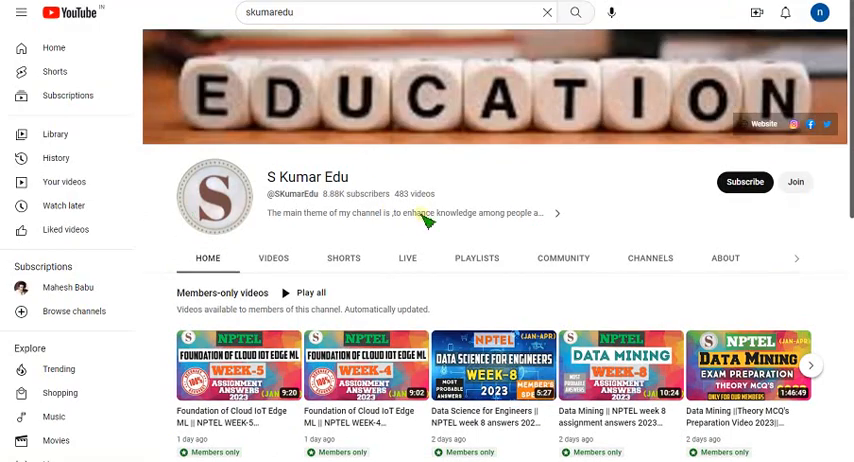
pyautogui.moveTo(264, 184)
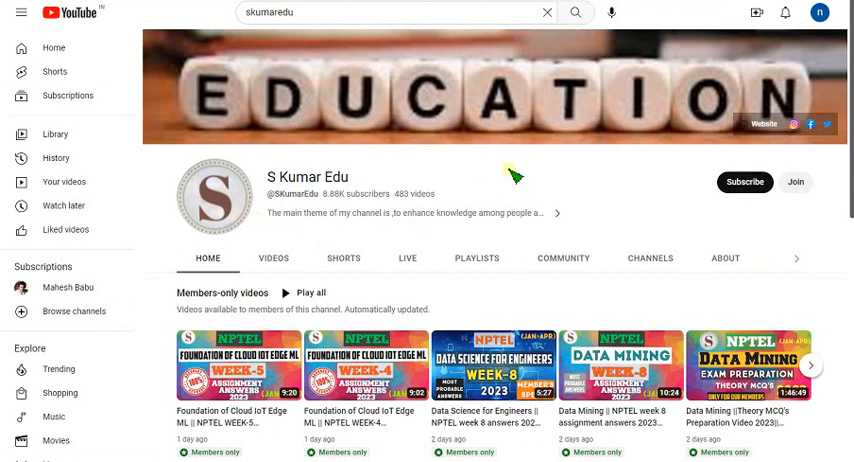
pyautogui.moveTo(786, 200)
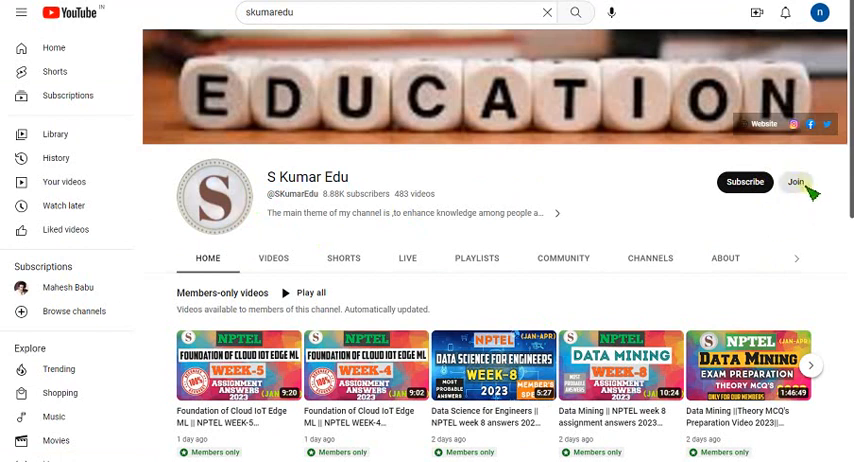
pyautogui.click(796, 180)
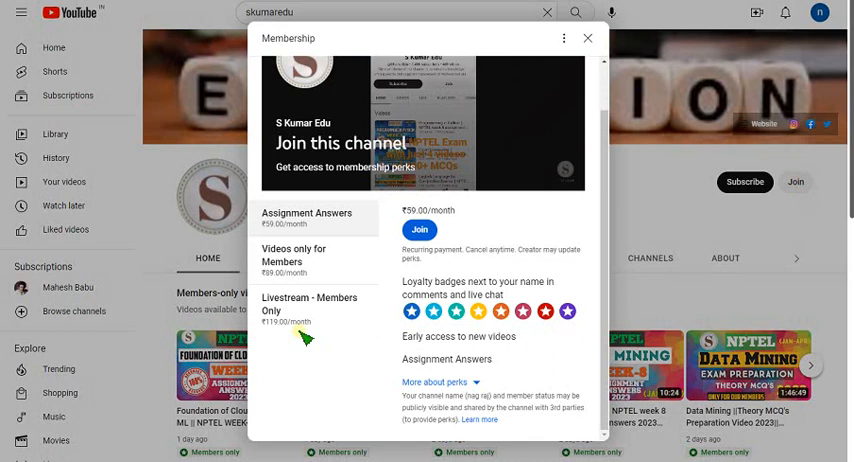
pyautogui.click(308, 318)
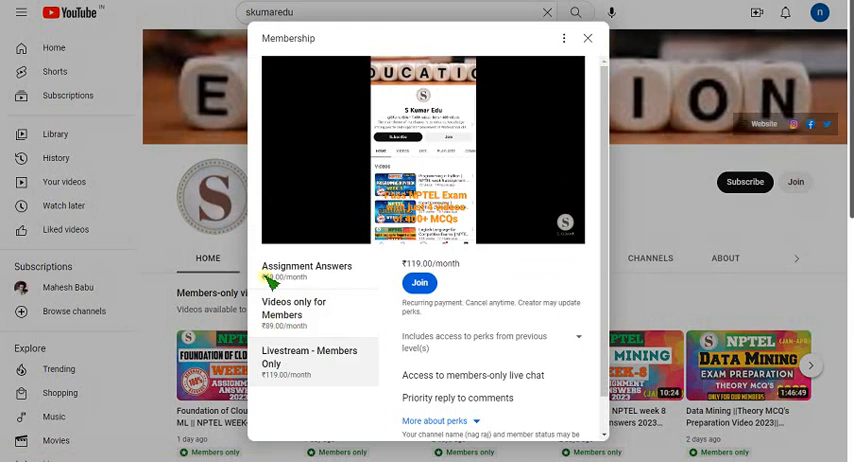
pyautogui.moveTo(290, 384)
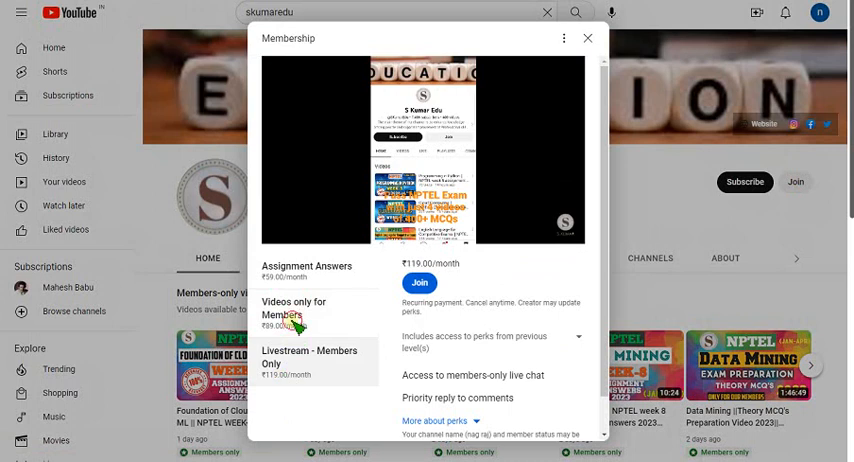
pyautogui.click(292, 308)
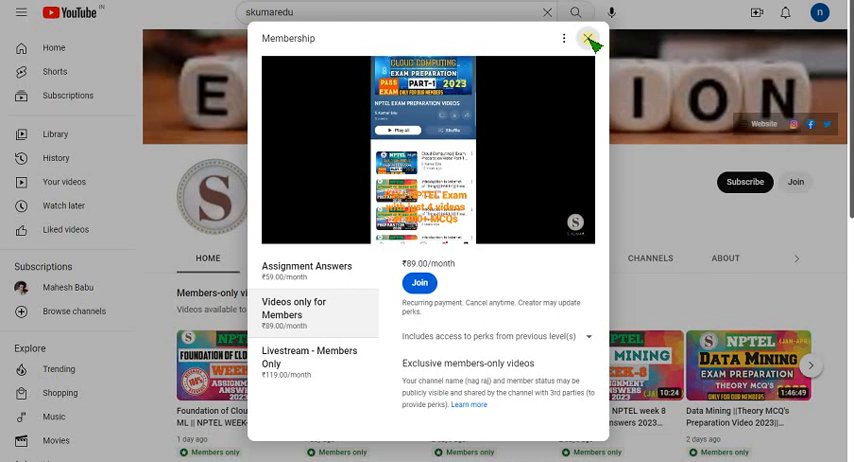
pyautogui.click(590, 42)
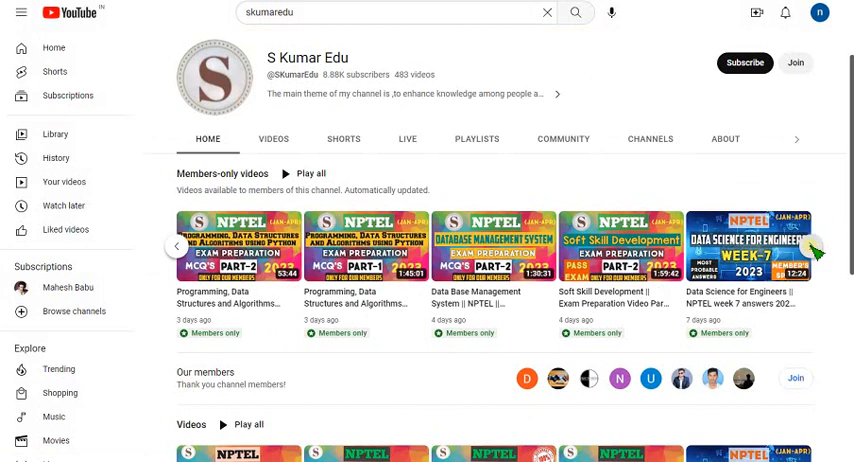
# - Underline the Week 9 sniffing question and tick checkbox a as its answer
pyautogui.click(812, 252)
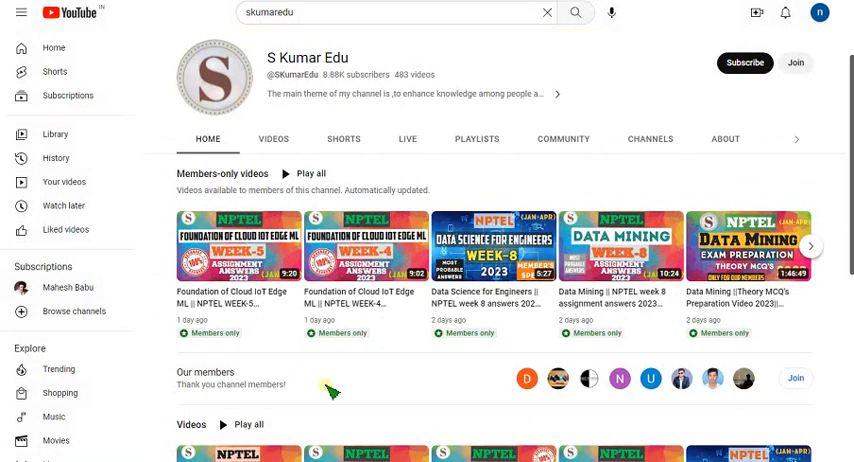
pyautogui.moveTo(408, 392)
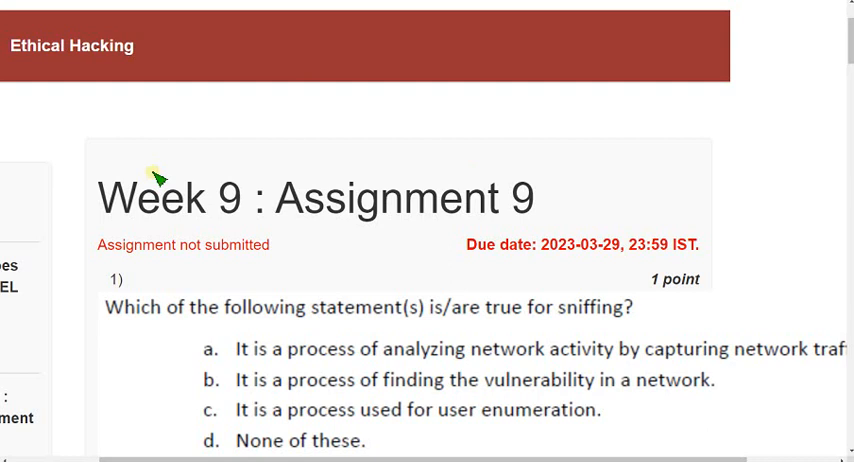
pyautogui.moveTo(12, 52)
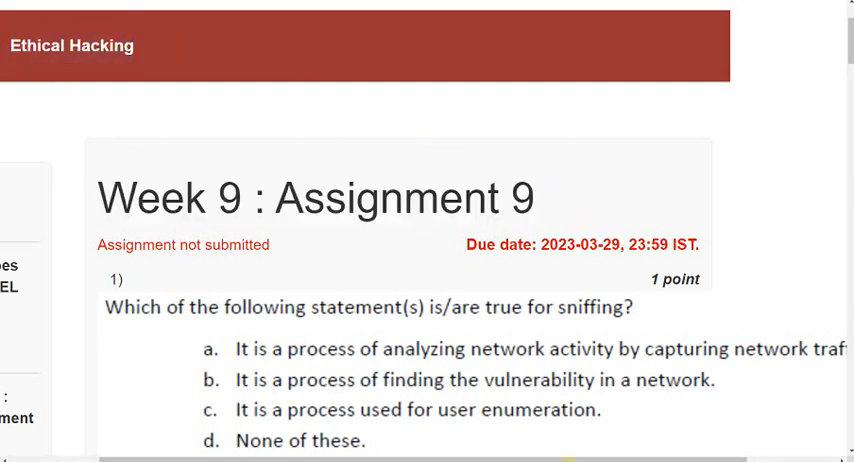
pyautogui.scroll(-3)
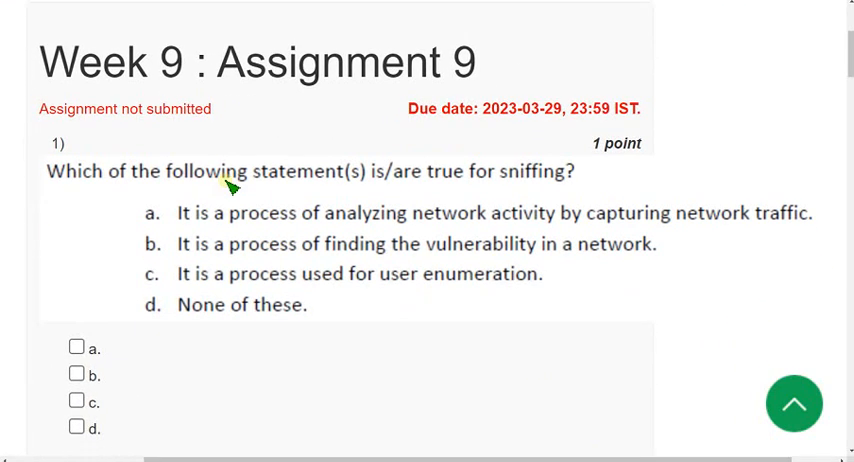
pyautogui.moveTo(70, 192)
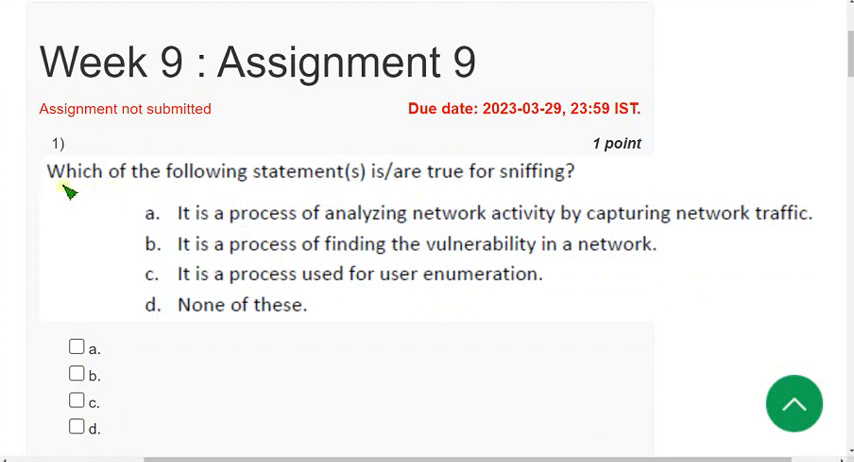
pyautogui.moveTo(68, 192)
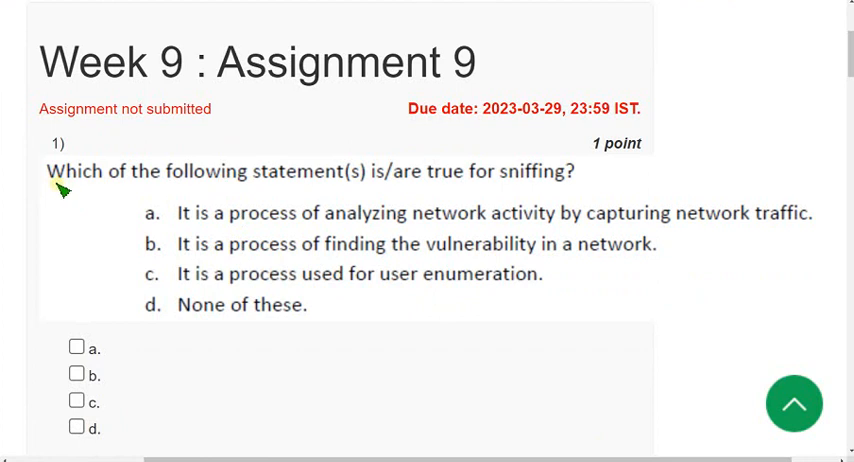
pyautogui.moveTo(50, 188); pyautogui.dragTo(570, 190)
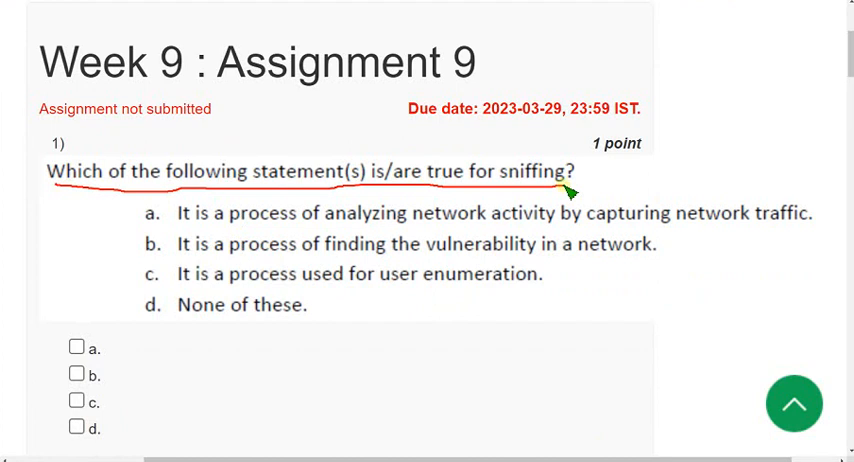
pyautogui.moveTo(310, 256)
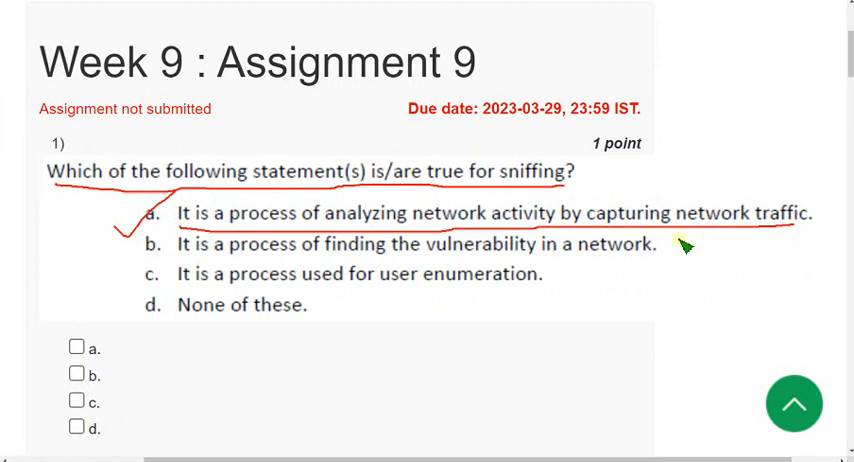
pyautogui.moveTo(500, 356)
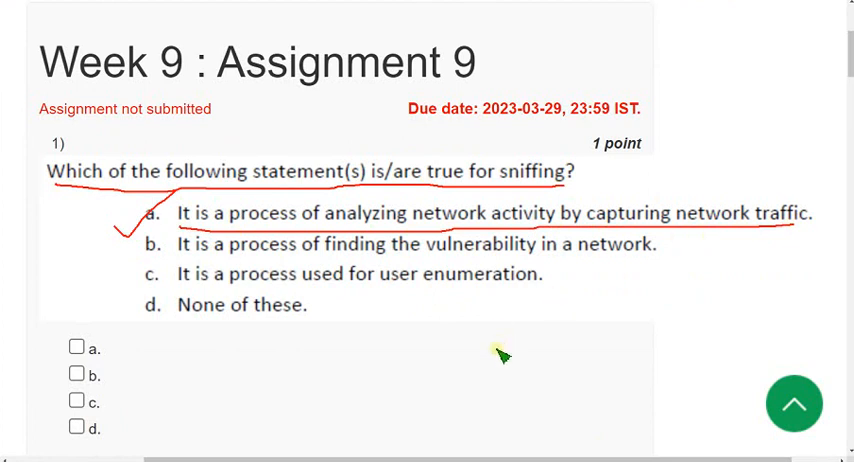
pyautogui.moveTo(502, 350)
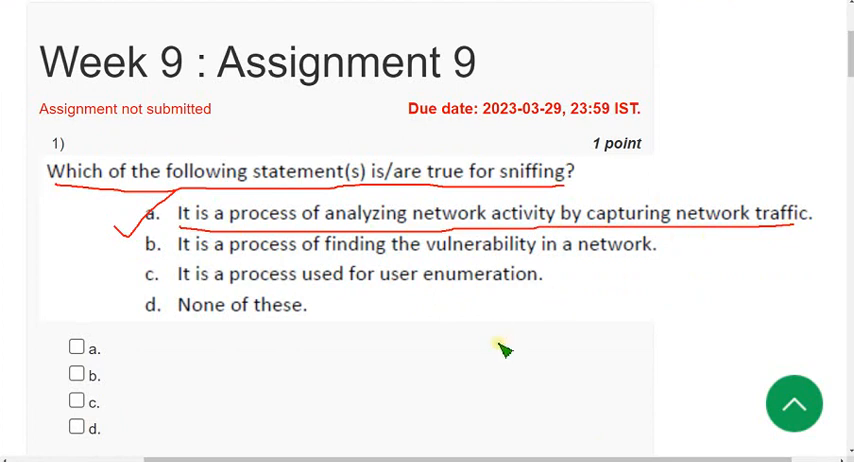
pyautogui.click(76, 348)
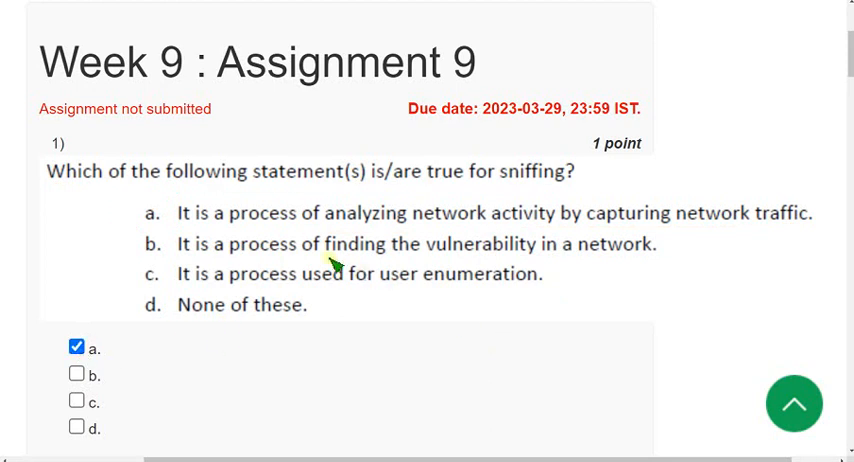
# - Select option c, 'Both (i) and (ii) are true', for question 2 on Burp Suite
pyautogui.scroll(-3)
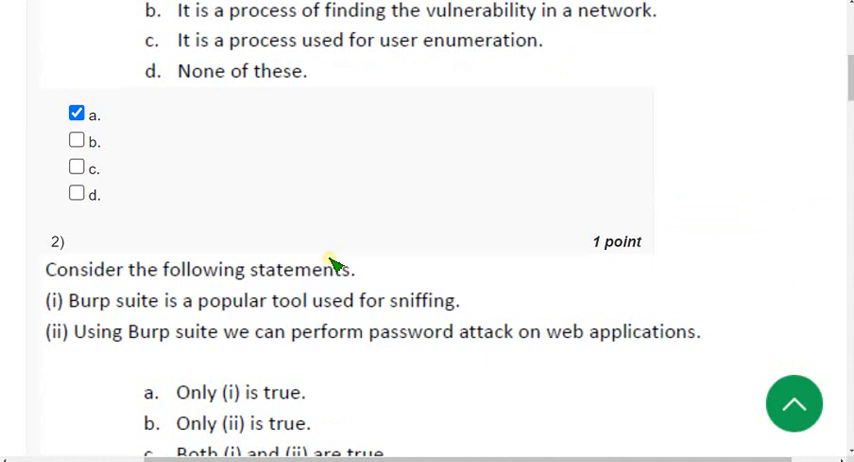
pyautogui.scroll(-3)
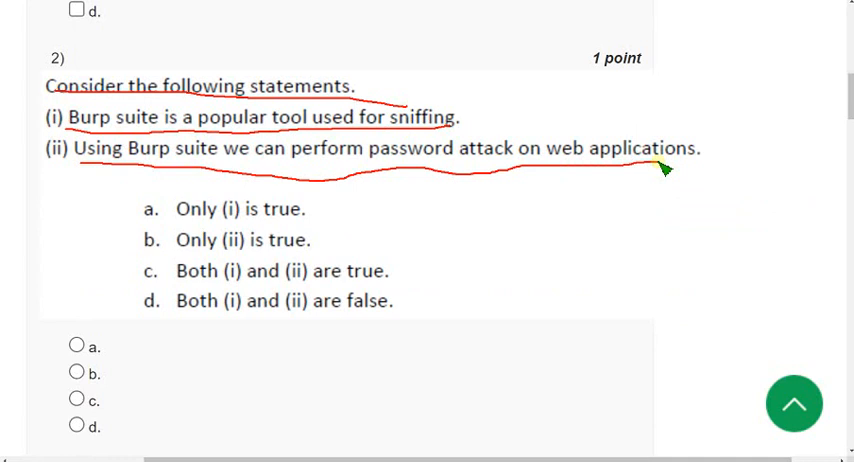
pyautogui.moveTo(352, 152)
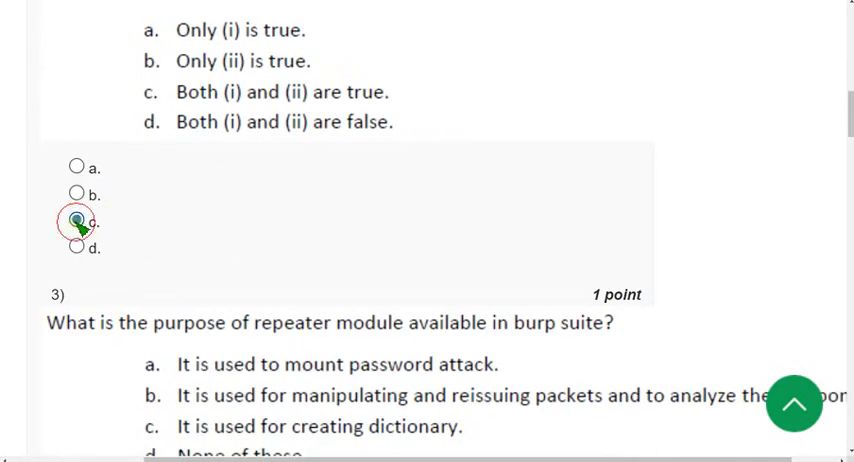
pyautogui.click(76, 220)
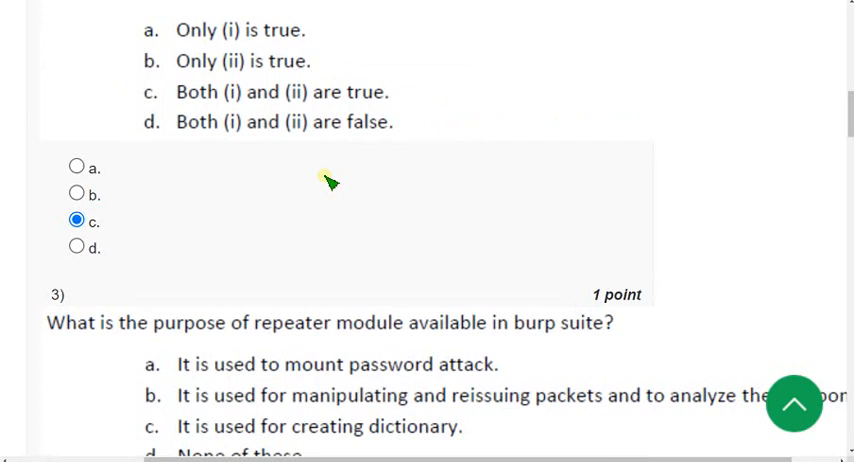
# - Circle option b, manipulating and reissuing packets, and select it for question 3 on the repeater module
pyautogui.scroll(-3)
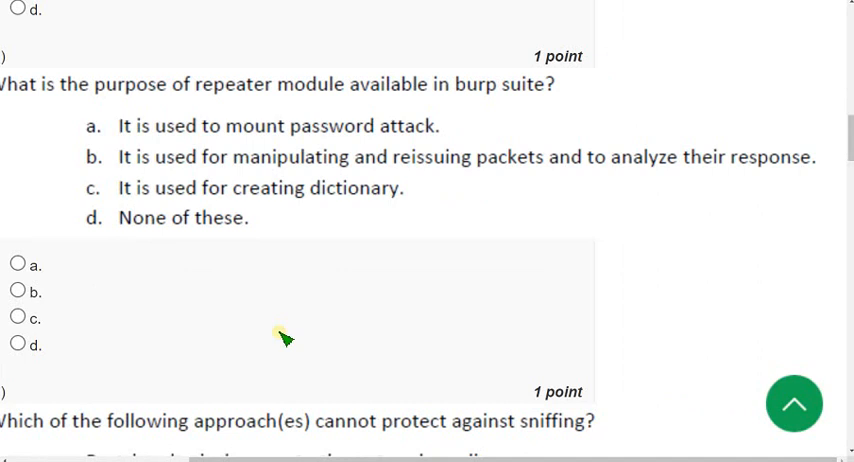
pyautogui.moveTo(64, 110)
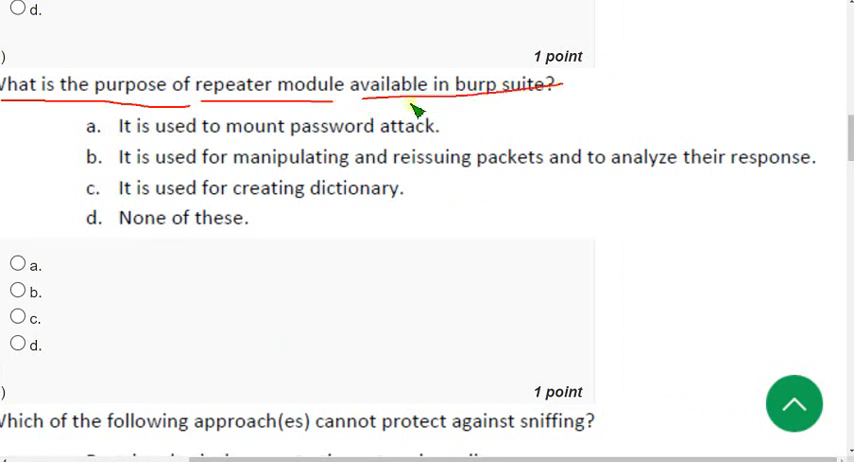
pyautogui.moveTo(376, 120)
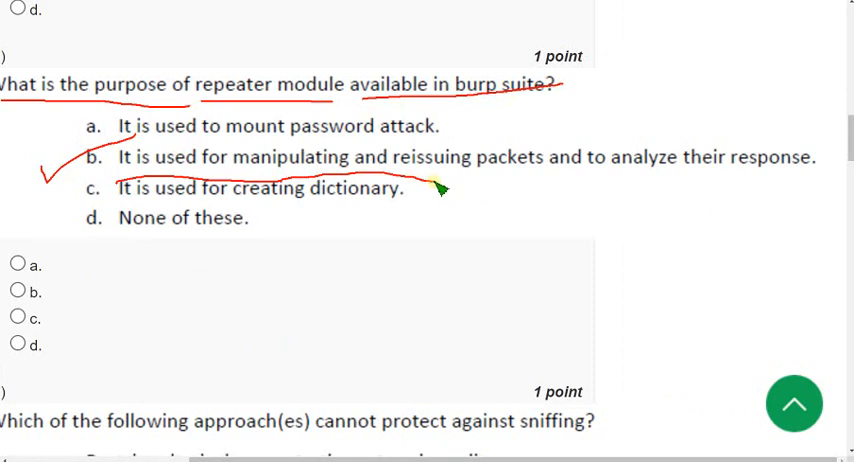
pyautogui.moveTo(440, 180); pyautogui.dragTo(644, 180)
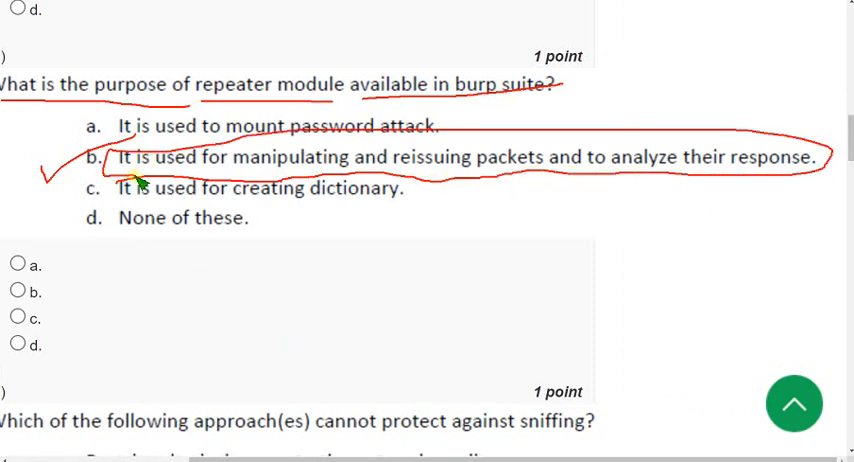
pyautogui.moveTo(200, 370)
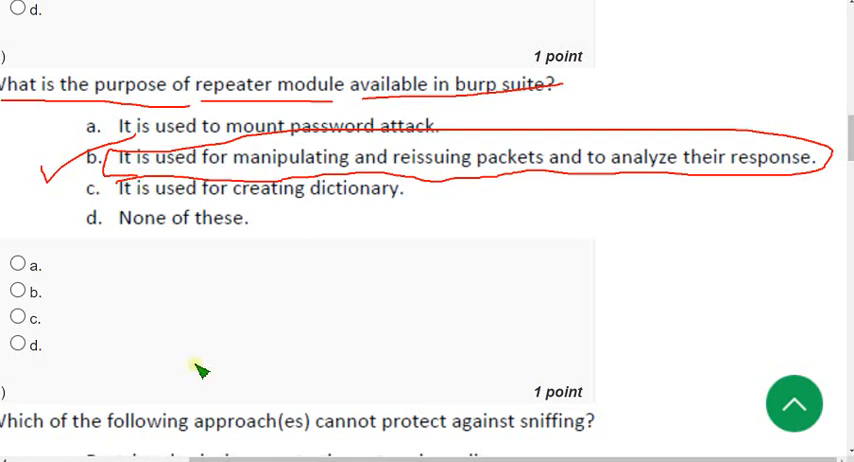
pyautogui.click(16, 290)
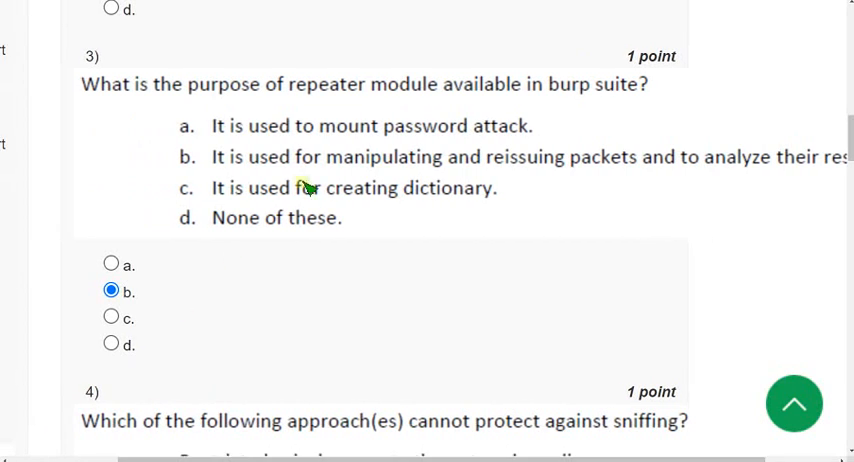
pyautogui.moveTo(268, 146)
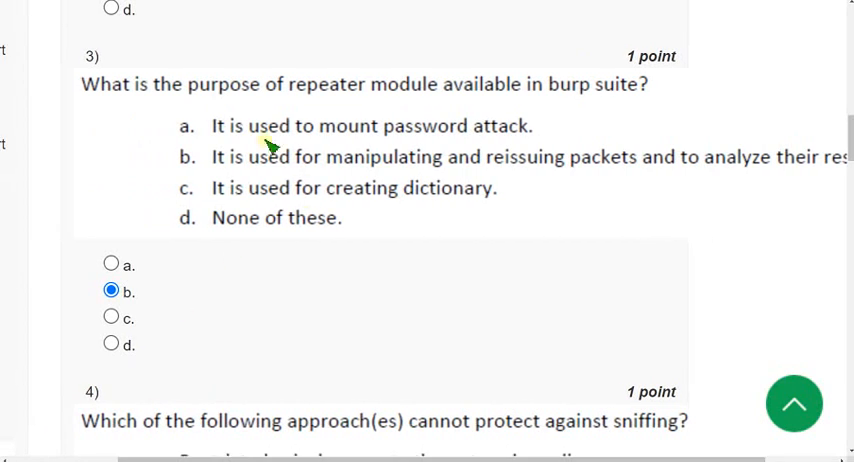
# - Underline and circle option d, dynamic IP and ARP entries, and tick it for question 4
pyautogui.scroll(-3)
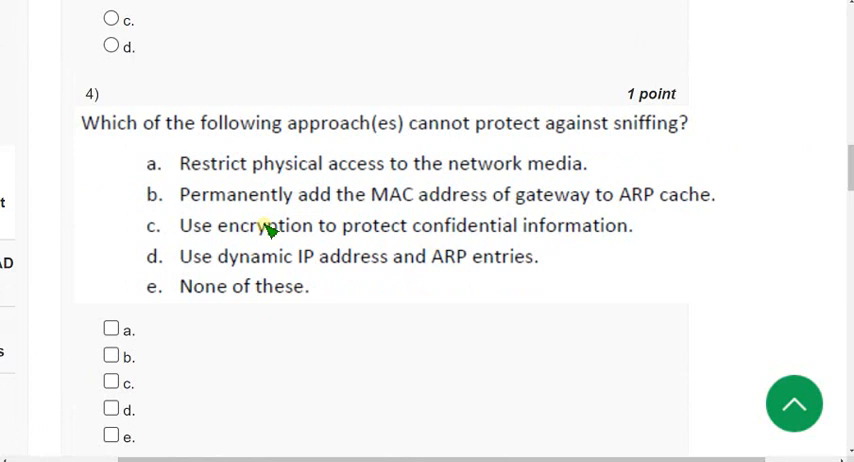
pyautogui.moveTo(140, 136)
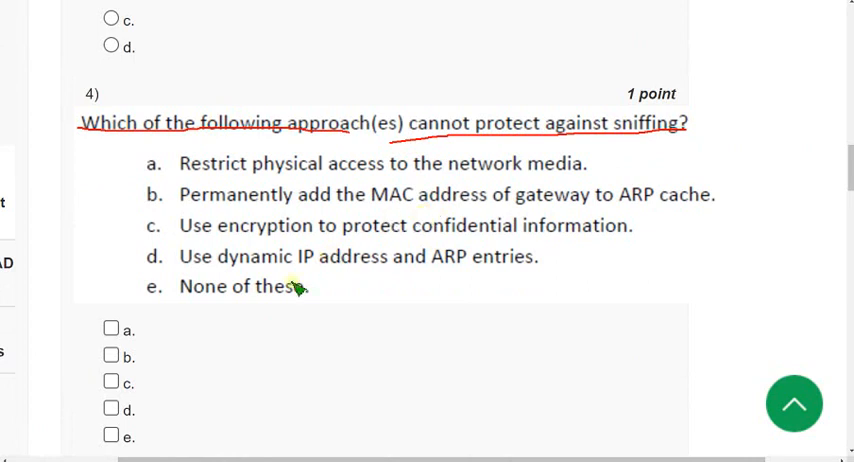
pyautogui.moveTo(148, 244); pyautogui.dragTo(308, 284)
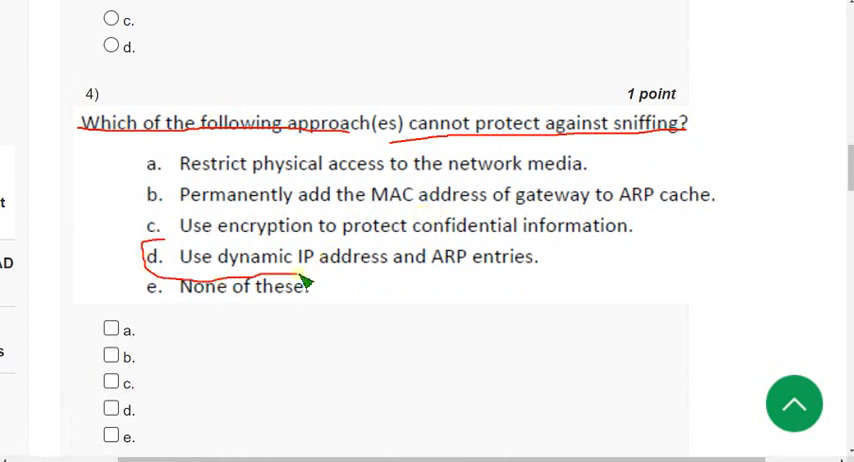
pyautogui.moveTo(160, 240); pyautogui.dragTo(560, 290)
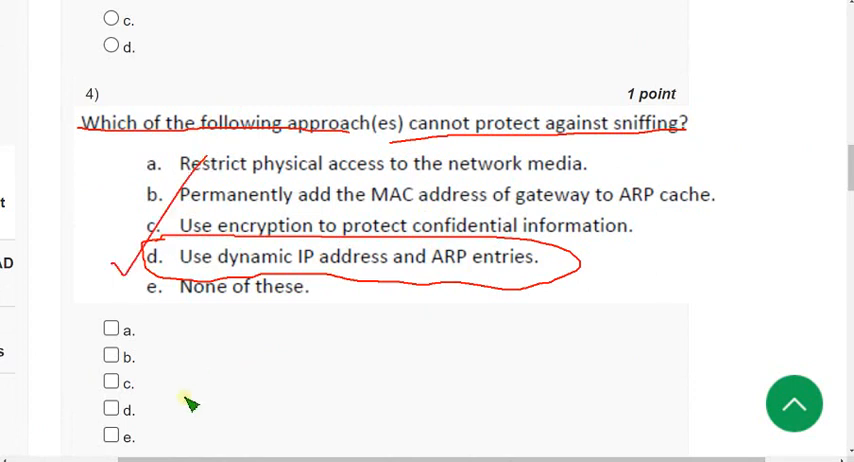
pyautogui.click(112, 408)
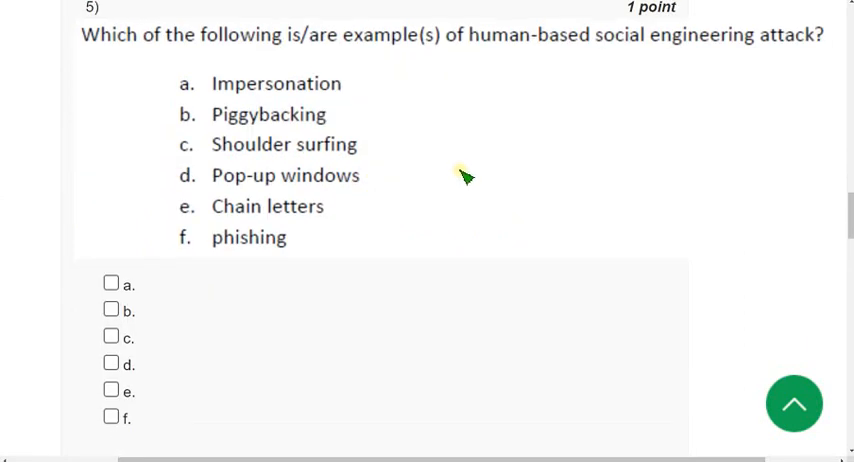
pyautogui.moveTo(112, 58)
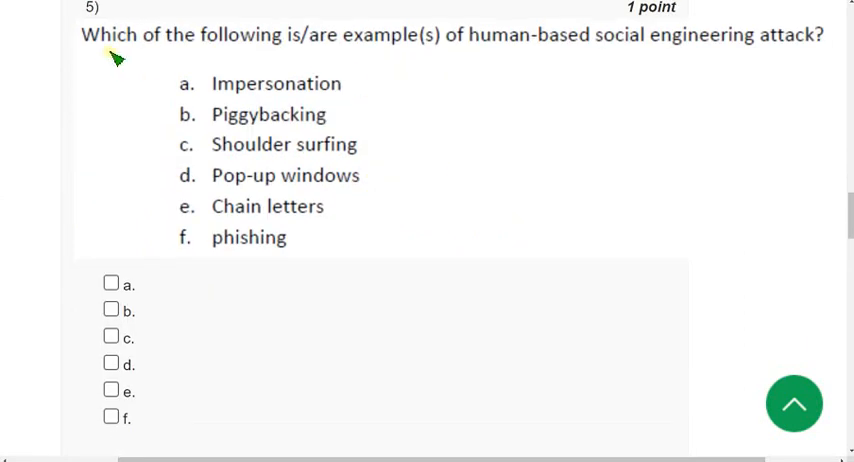
# - Underline question 5 and tick options a through f on human-based social engineering attacks
pyautogui.moveTo(100, 52); pyautogui.dragTo(530, 52)
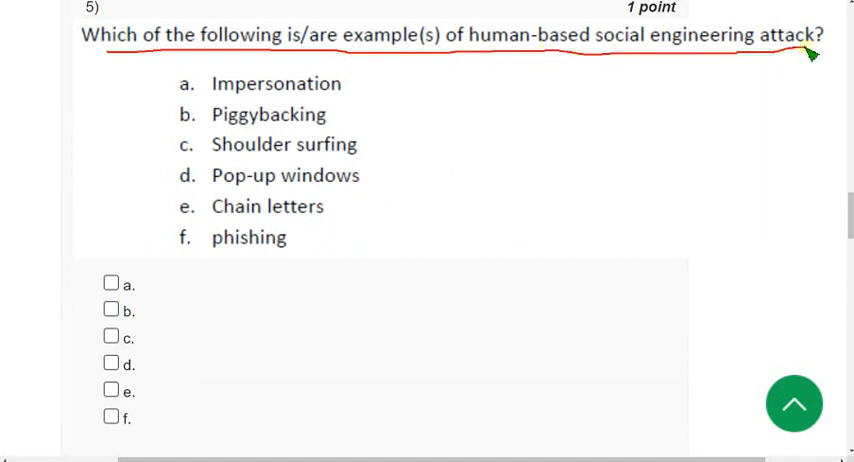
pyautogui.moveTo(430, 178)
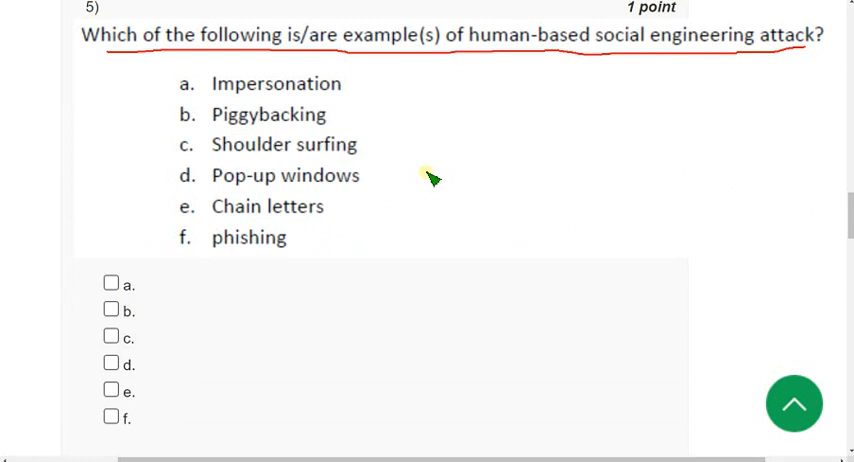
pyautogui.moveTo(164, 96)
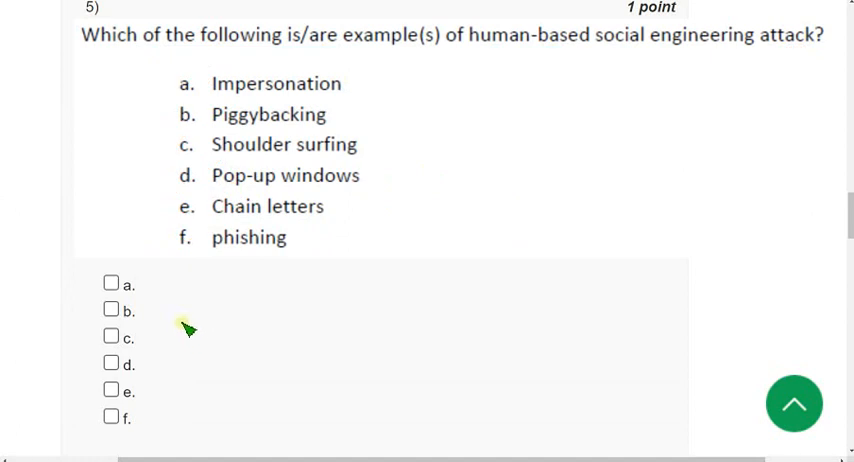
pyautogui.click(112, 336)
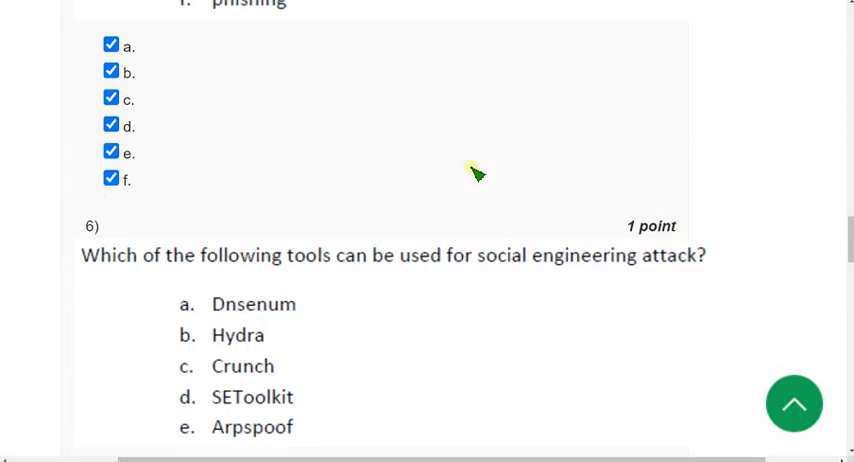
pyautogui.moveTo(484, 112)
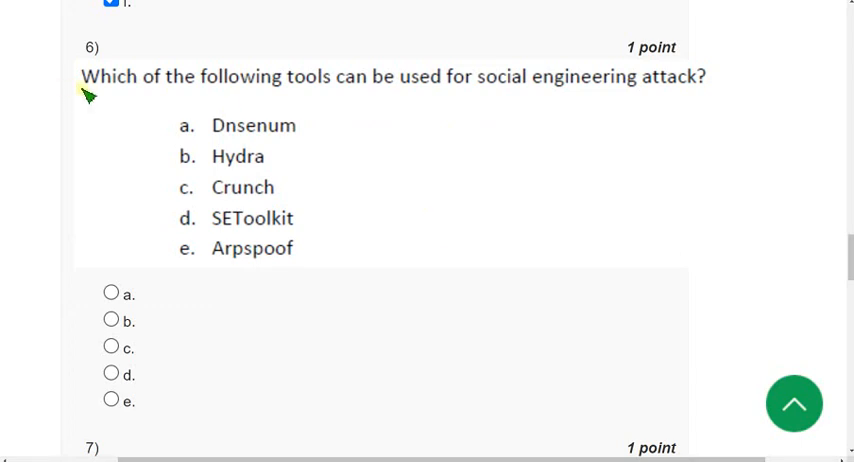
# - Underline question 6 and select option d, SEToolkit, as the social engineering tool
pyautogui.moveTo(80, 96); pyautogui.dragTo(460, 108)
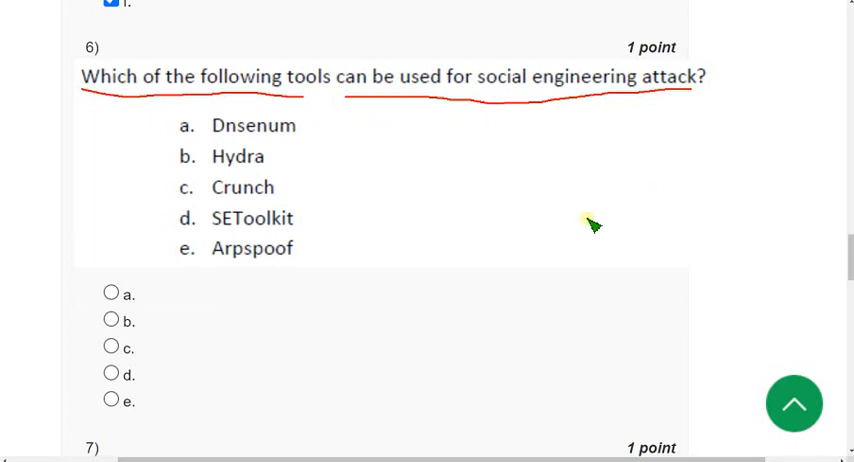
pyautogui.moveTo(436, 170)
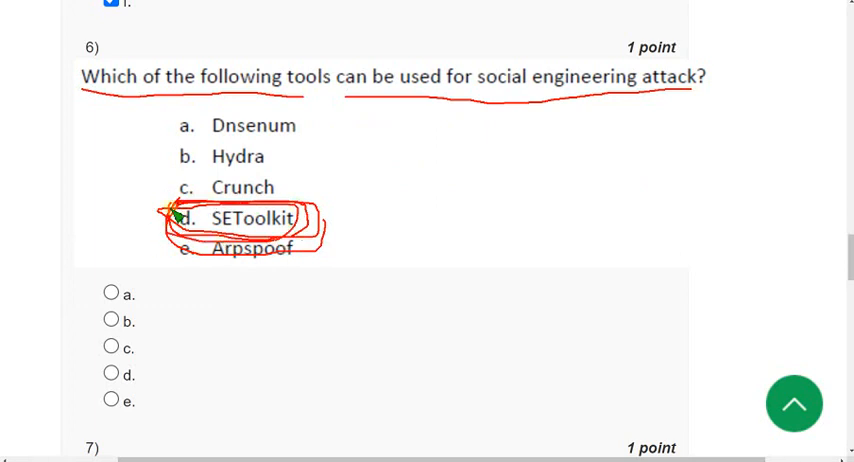
pyautogui.click(110, 372)
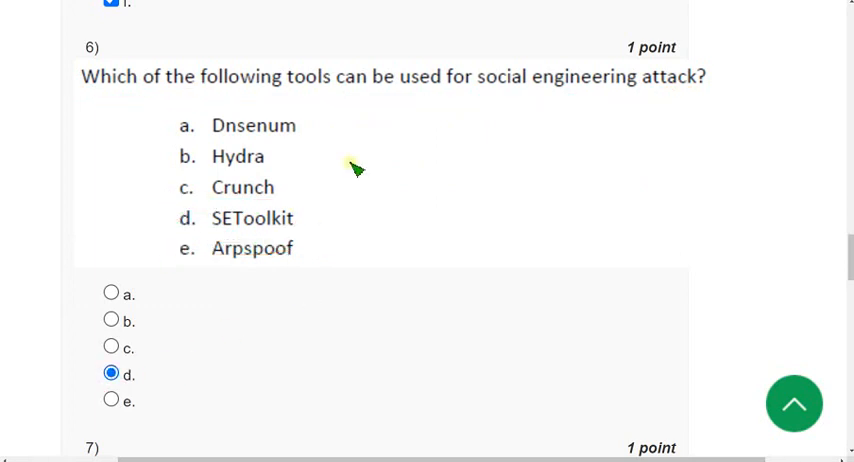
pyautogui.moveTo(448, 178)
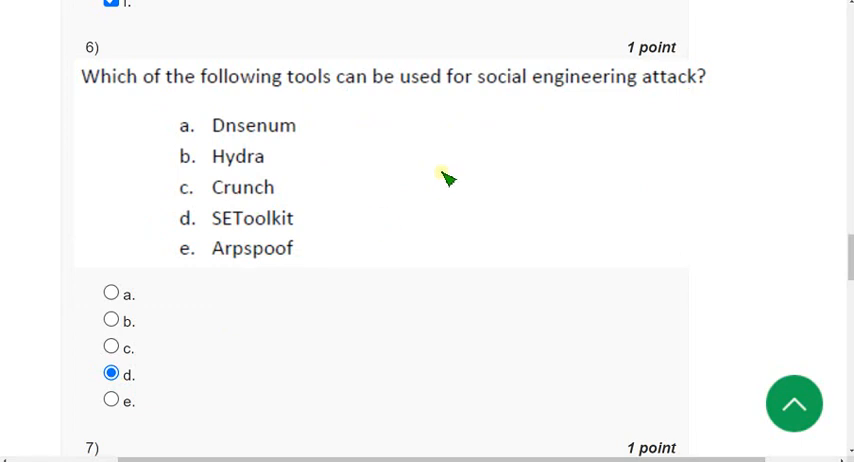
pyautogui.moveTo(438, 150)
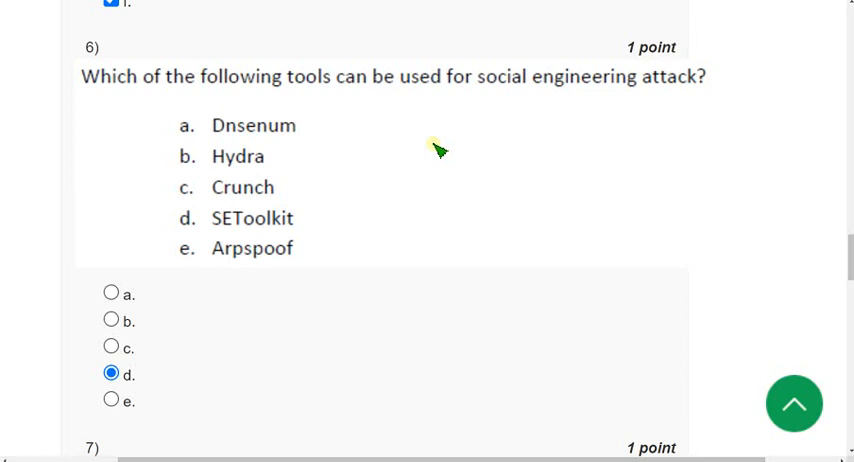
pyautogui.scroll(-3)
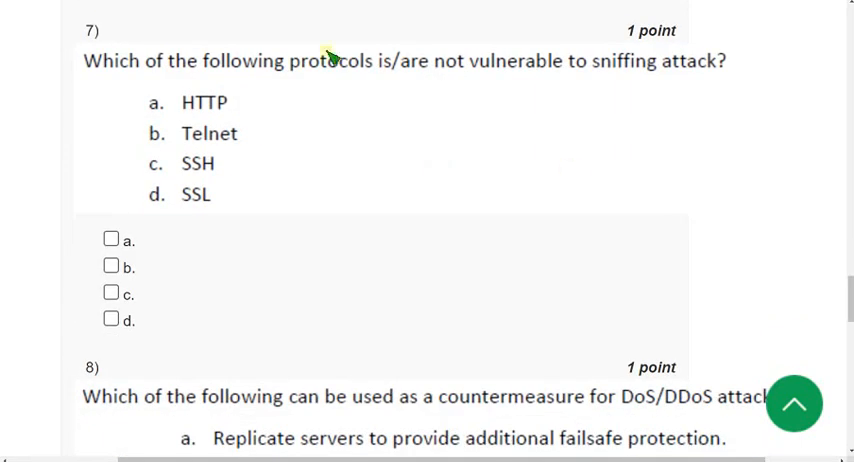
# - Underline question 7 on protocols not vulnerable to sniffing, with SSH and SSL ticked
pyautogui.moveTo(90, 76); pyautogui.dragTo(360, 76)
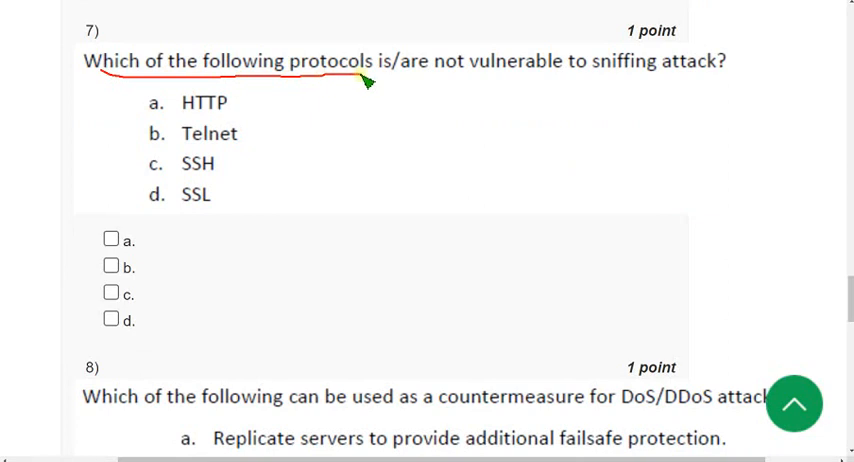
pyautogui.moveTo(360, 80); pyautogui.dragTo(740, 84)
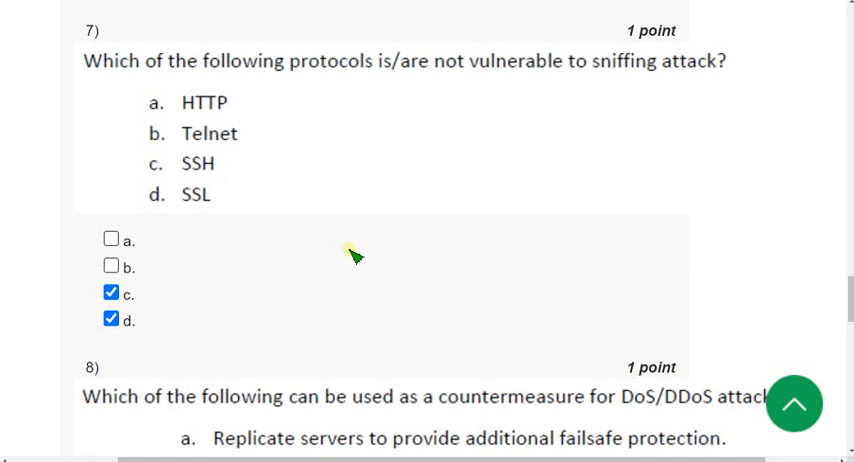
pyautogui.scroll(-3)
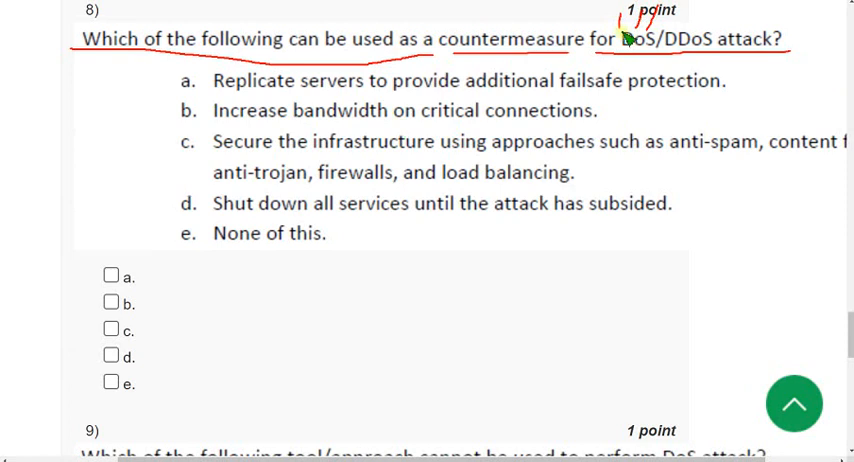
pyautogui.moveTo(298, 168)
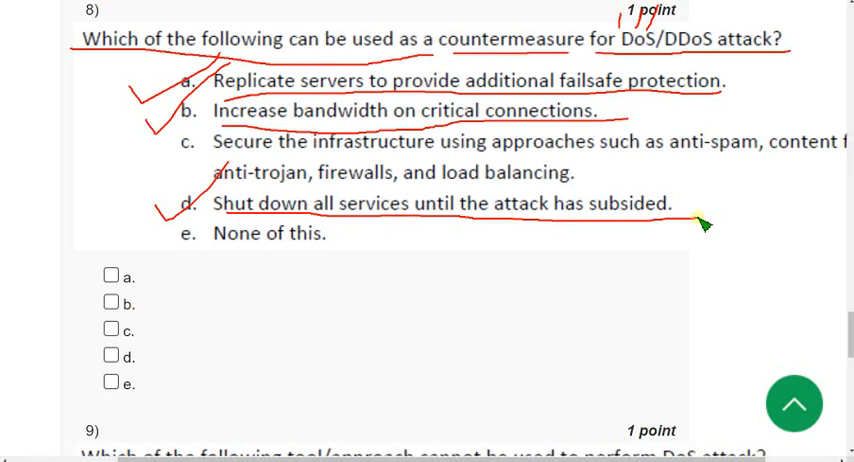
pyautogui.moveTo(270, 212)
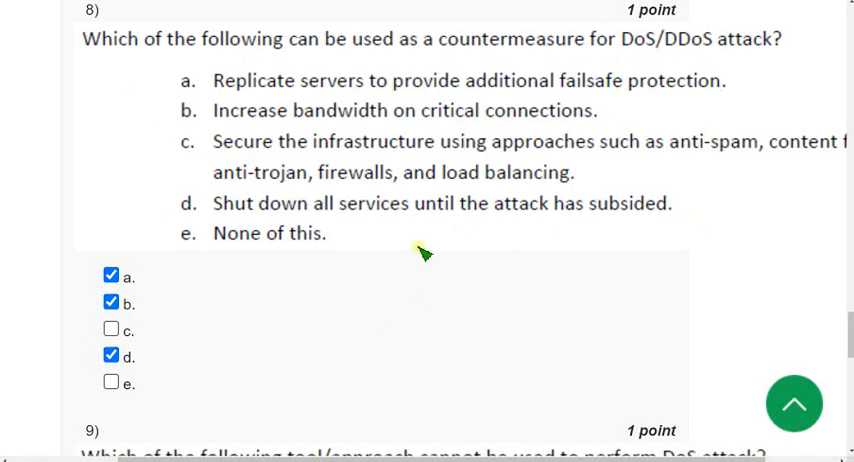
pyautogui.moveTo(398, 172)
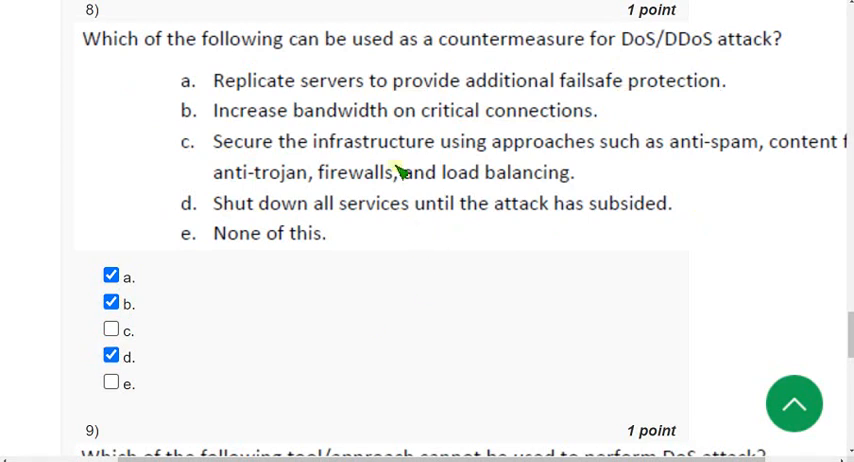
# - Scroll past question 8 with replicating servers, bandwidth and shutting down services ticked
pyautogui.scroll(-3)
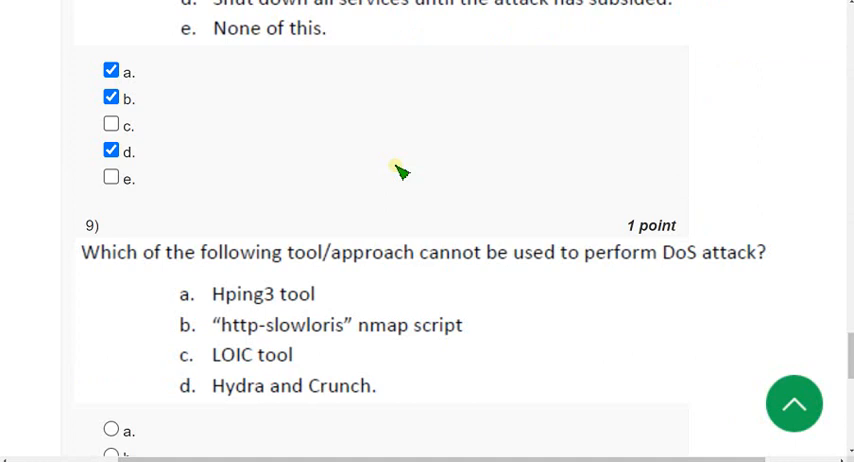
# - Select option d, Hydra and Crunch, for question 9 and move on to question 10
pyautogui.scroll(-3)
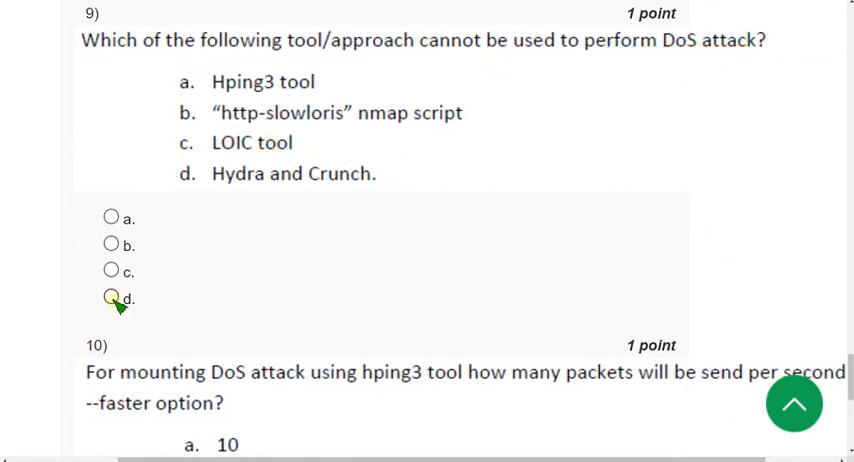
pyautogui.click(112, 296)
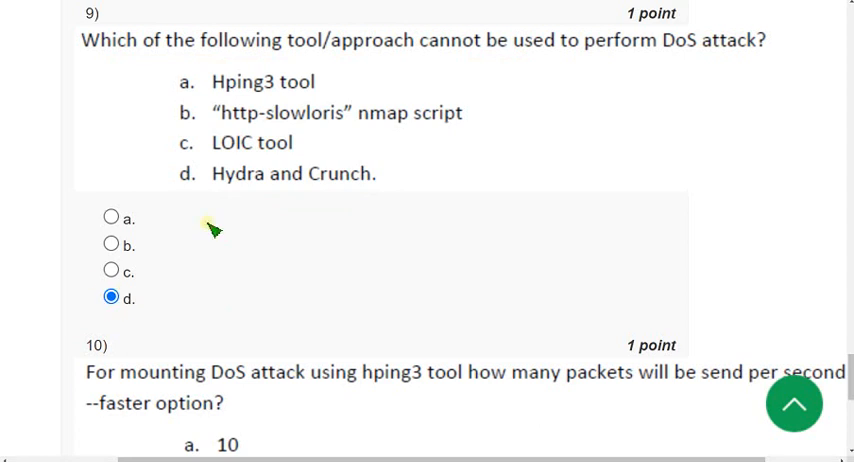
pyautogui.moveTo(300, 112)
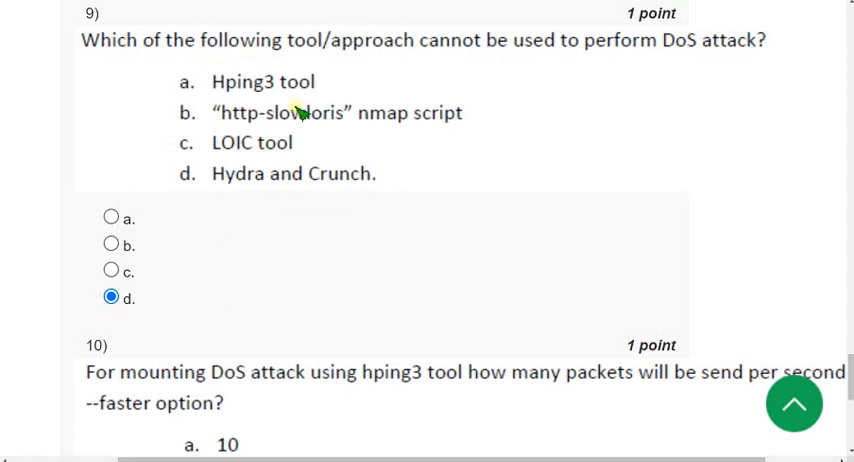
pyautogui.scroll(-3)
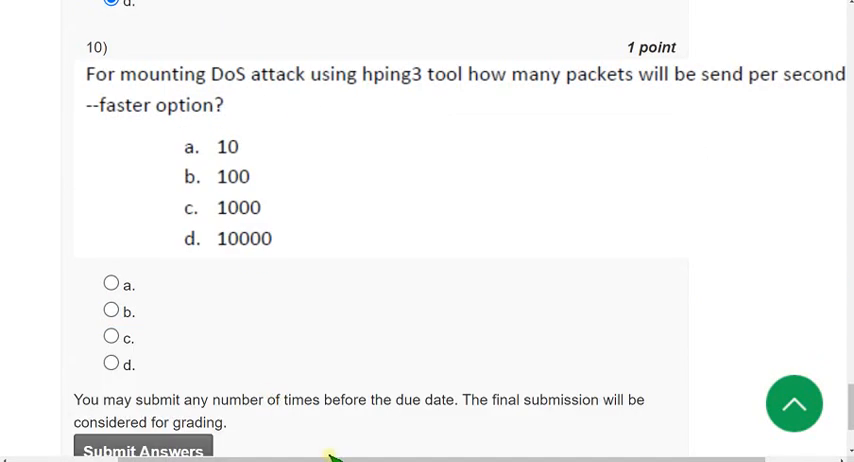
pyautogui.hscroll(3)
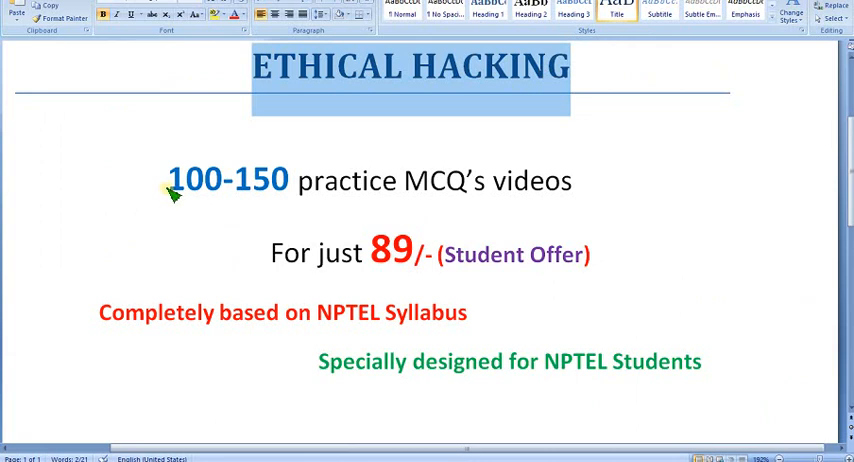
pyautogui.moveTo(178, 264)
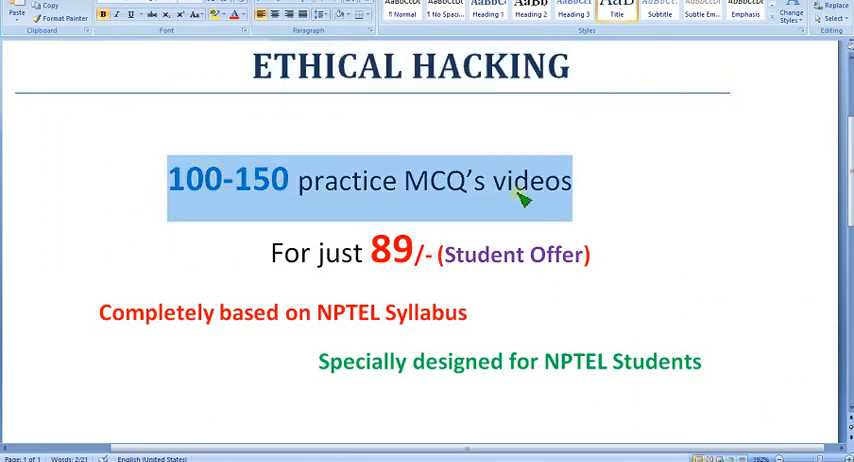
# - Highlight the practice MCQ videos lines in the Ethical Hacking promo document
pyautogui.click(318, 312)
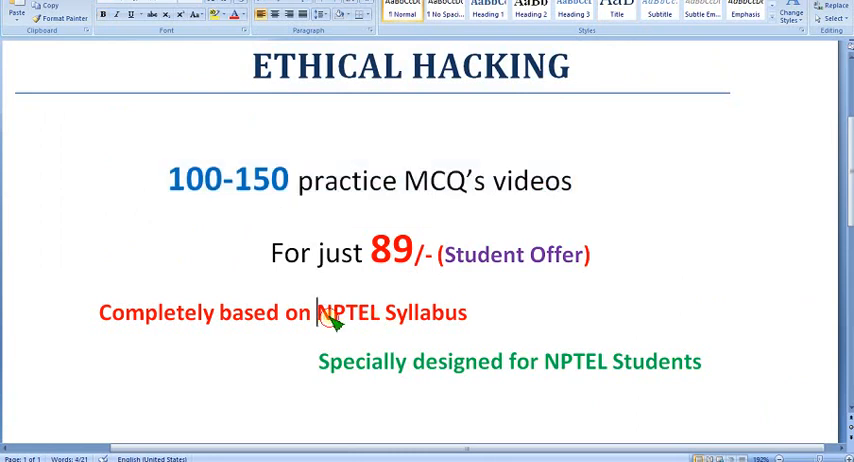
pyautogui.moveTo(318, 312); pyautogui.dragTo(466, 312)
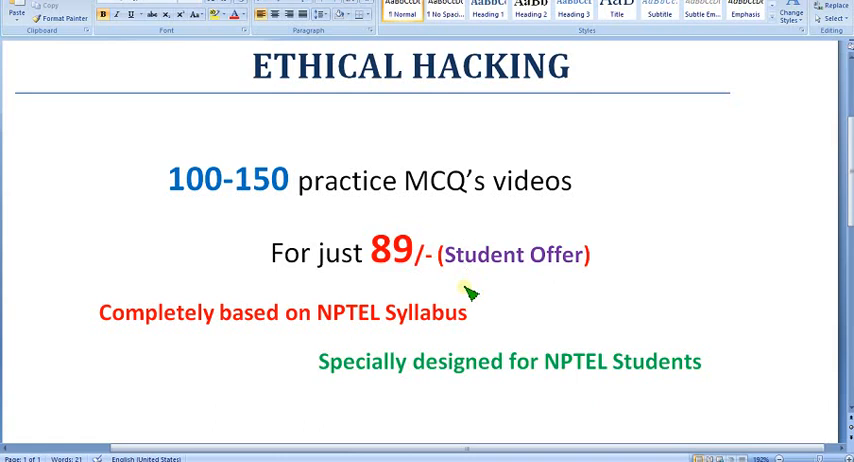
pyautogui.doubleClick(392, 252)
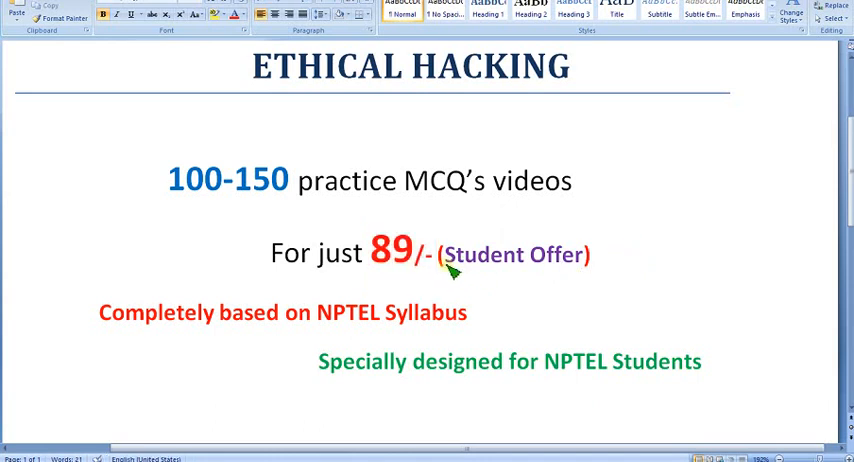
pyautogui.moveTo(444, 262)
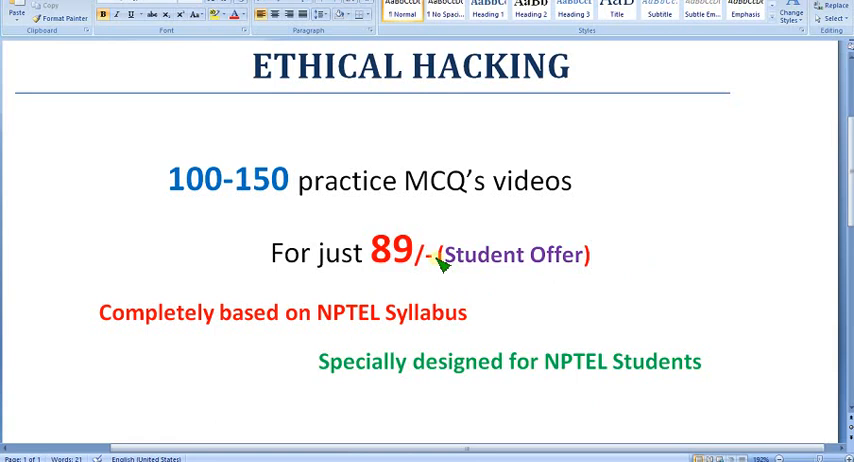
pyautogui.click(592, 254)
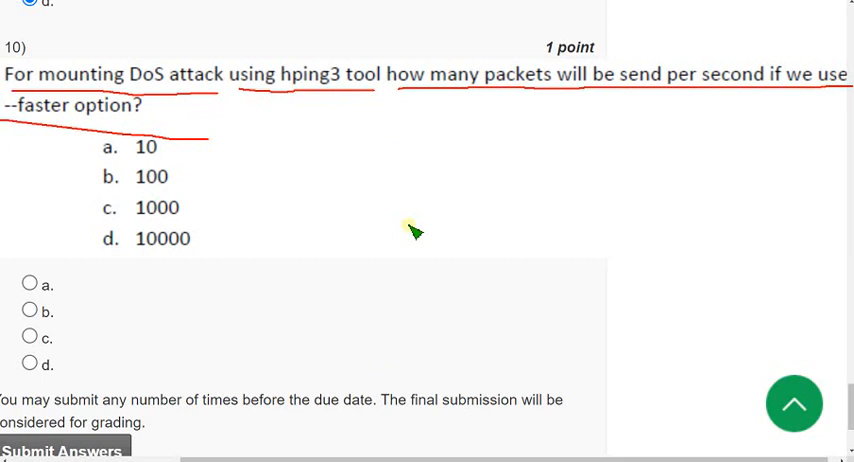
pyautogui.moveTo(230, 292)
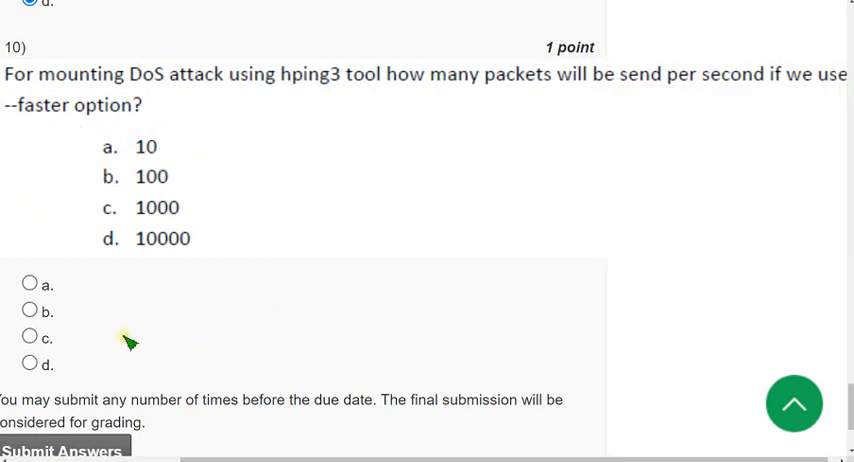
# - Switch back to the browser to review question 10 about hping3 --faster packets per second
pyautogui.click(30, 310)
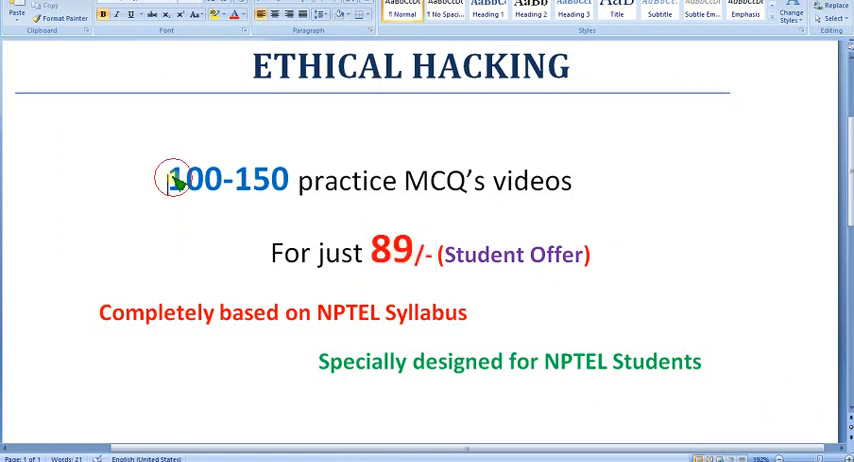
# - Select the '100-150' practice MCQ figure in the Ethical Hacking promo document
pyautogui.moveTo(170, 180); pyautogui.dragTo(296, 180)
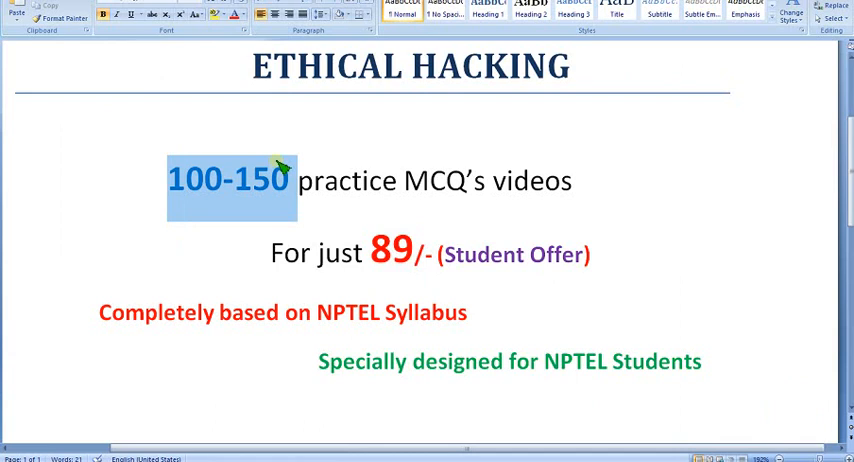